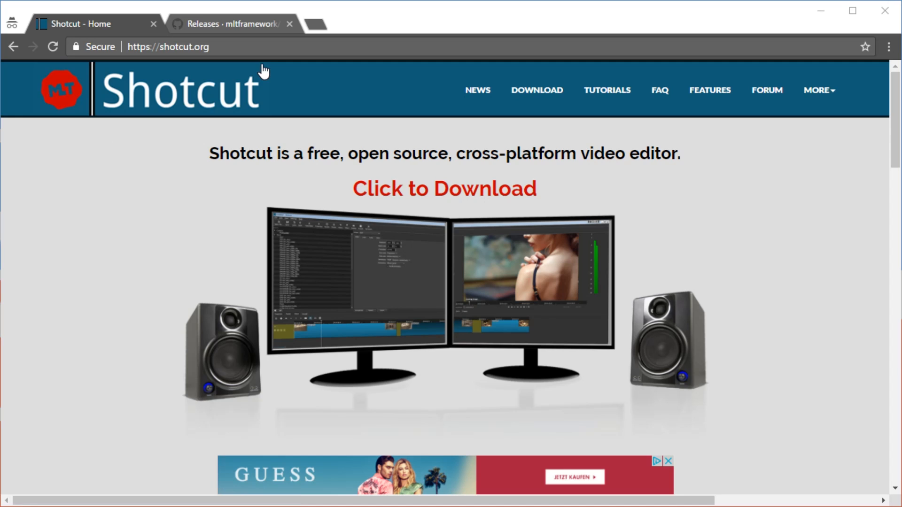
# Step: Go from the Shotcut home page to its Download page
pyautogui.click(168, 47)
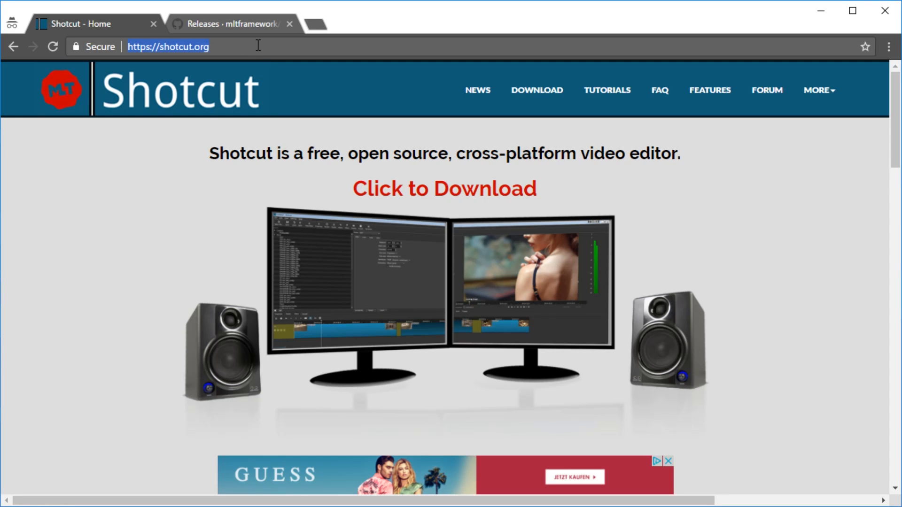
pyautogui.moveTo(512, 103)
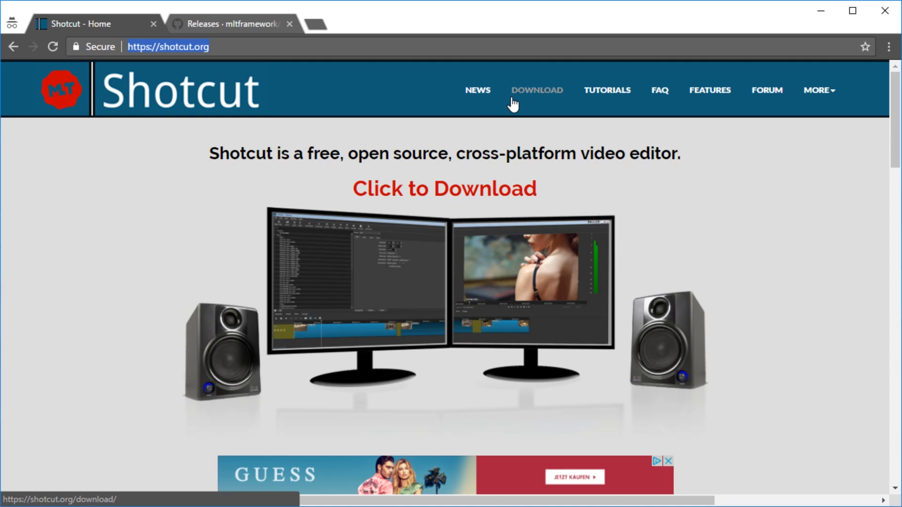
pyautogui.click(535, 91)
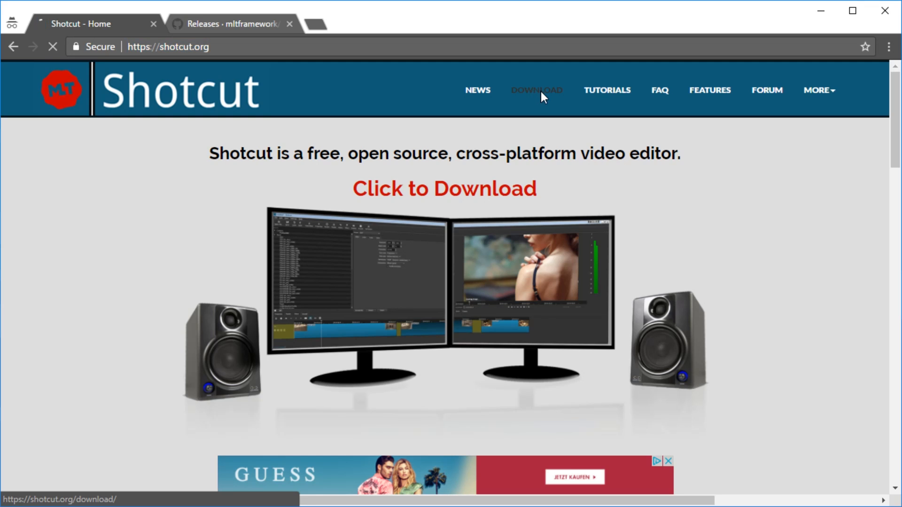
pyautogui.click(536, 90)
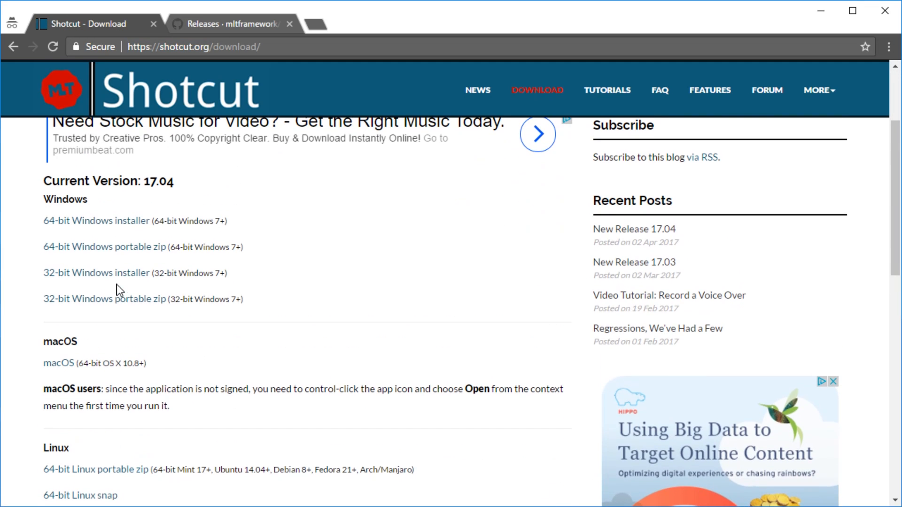
pyautogui.doubleClick(65, 199)
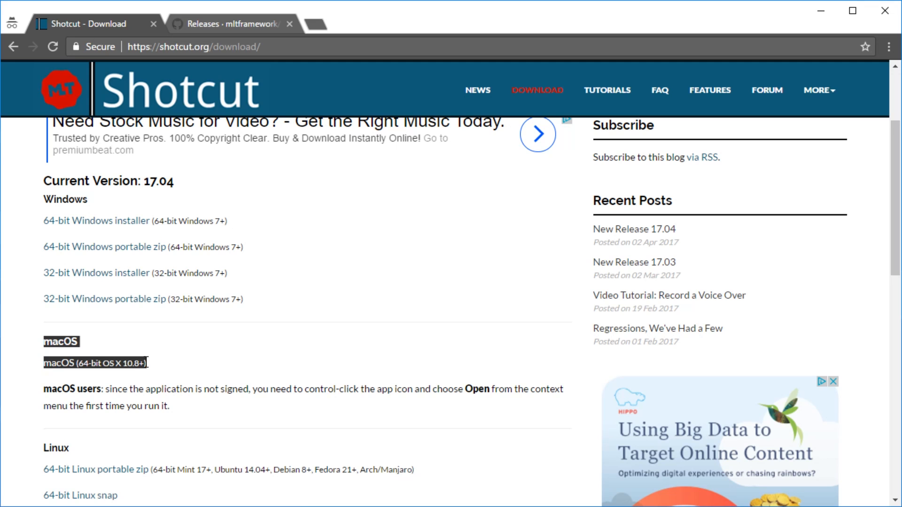
pyautogui.scroll(-3)
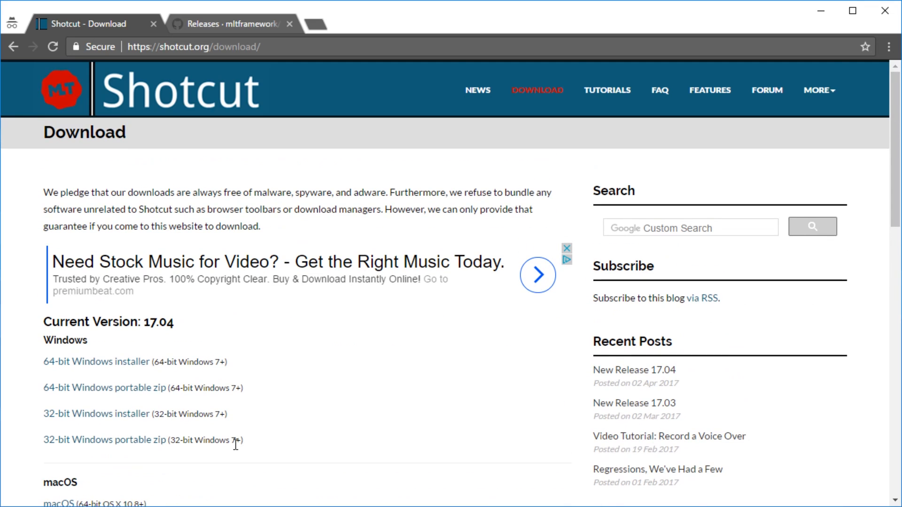
pyautogui.moveTo(256, 380)
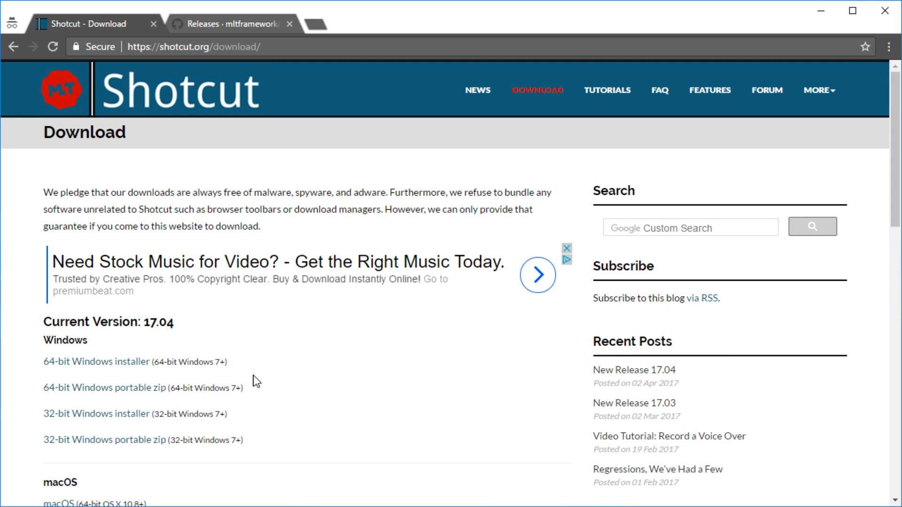
pyautogui.moveTo(166, 383)
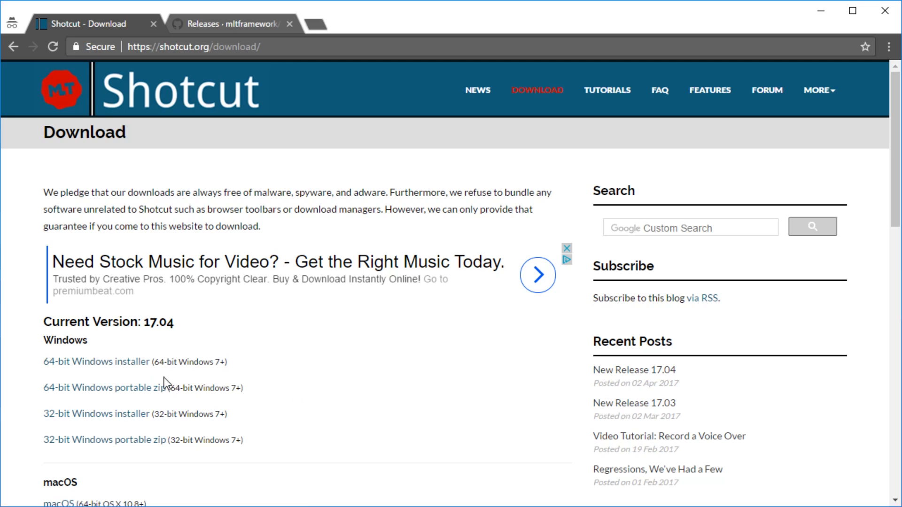
pyautogui.moveTo(141, 362)
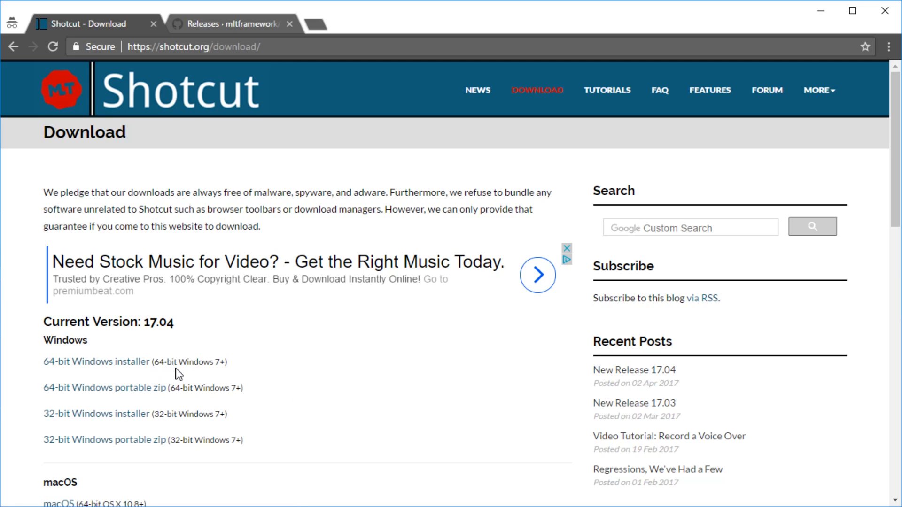
pyautogui.moveTo(246, 373)
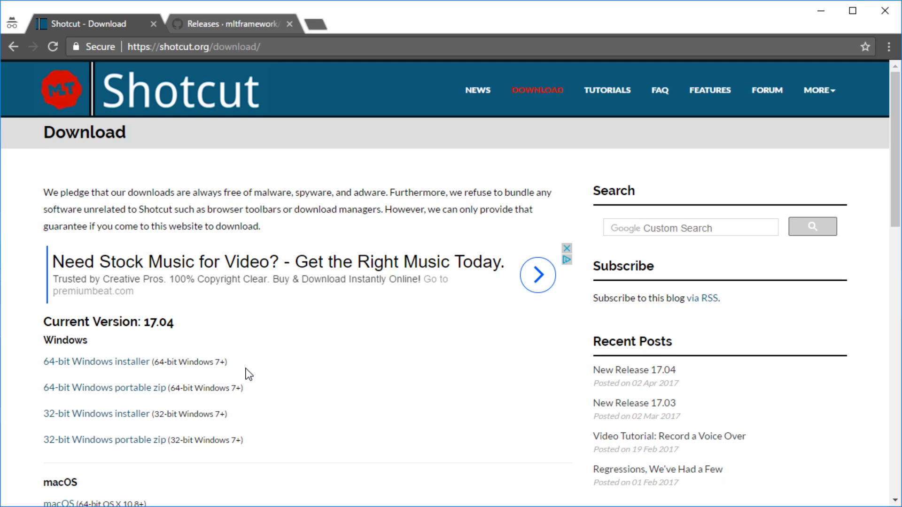
pyautogui.moveTo(167, 393)
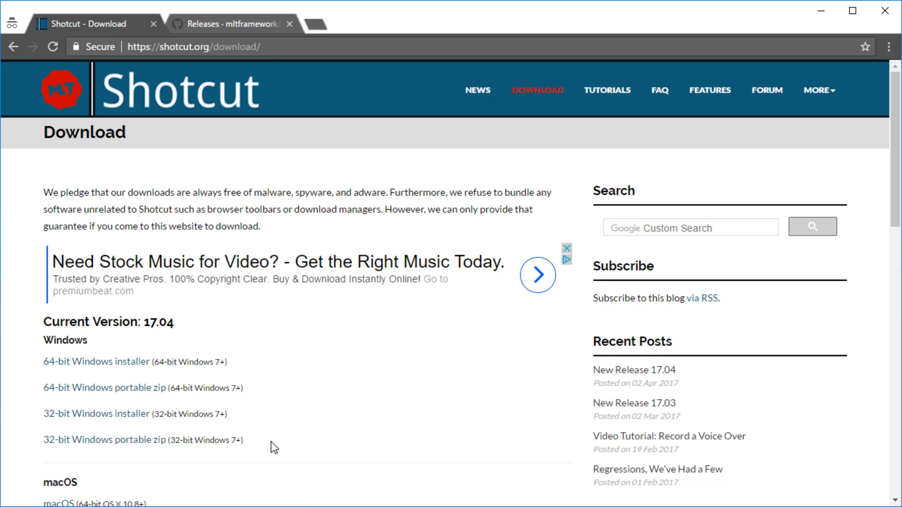
pyautogui.moveTo(103, 388)
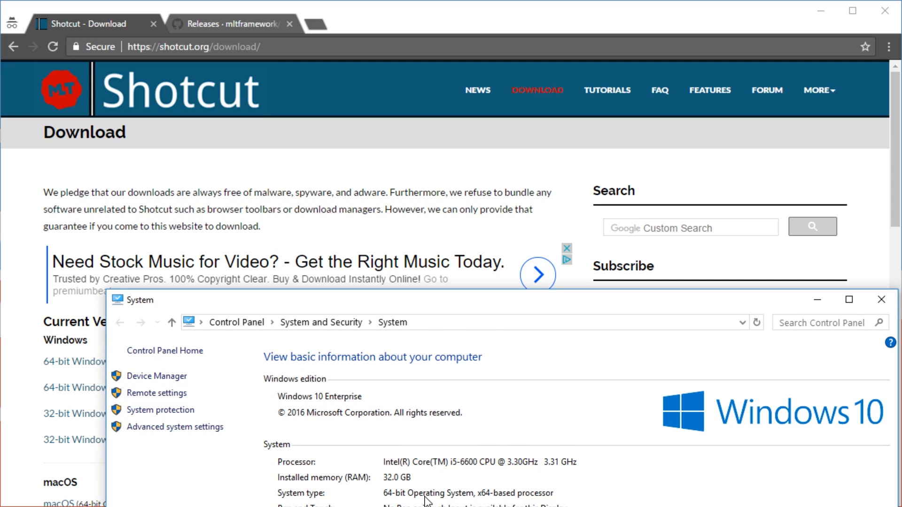
pyautogui.moveTo(410, 501)
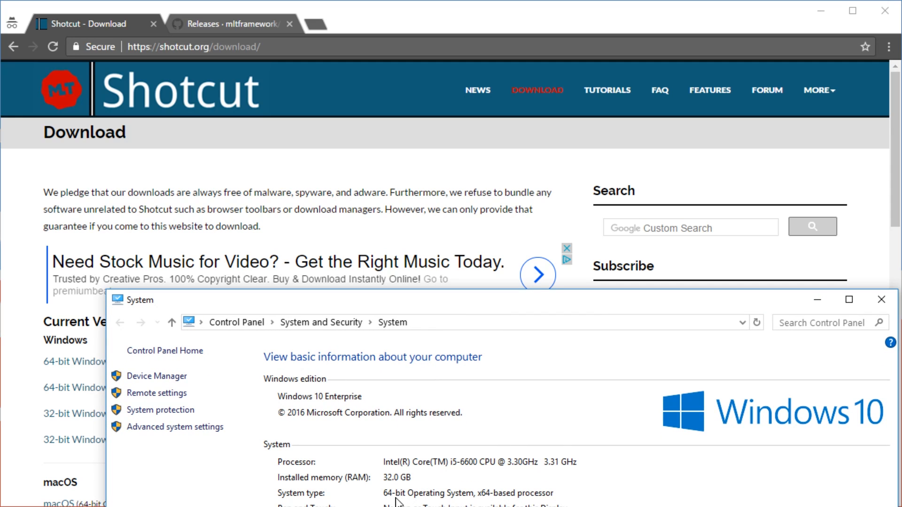
pyautogui.moveTo(440, 498)
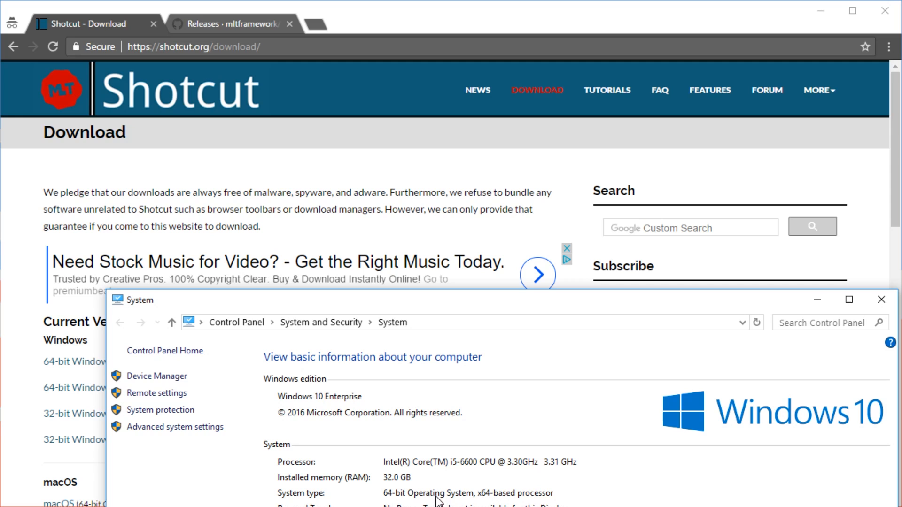
pyautogui.moveTo(355, 504)
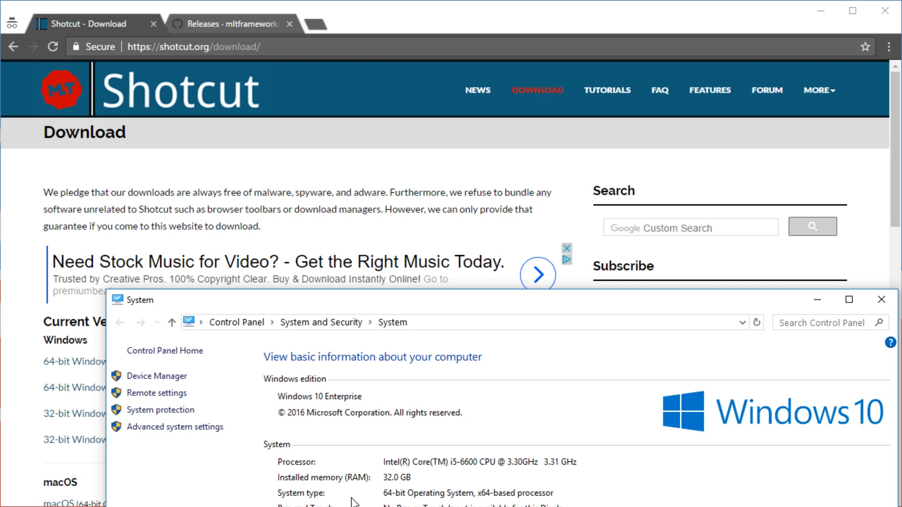
pyautogui.moveTo(488, 498)
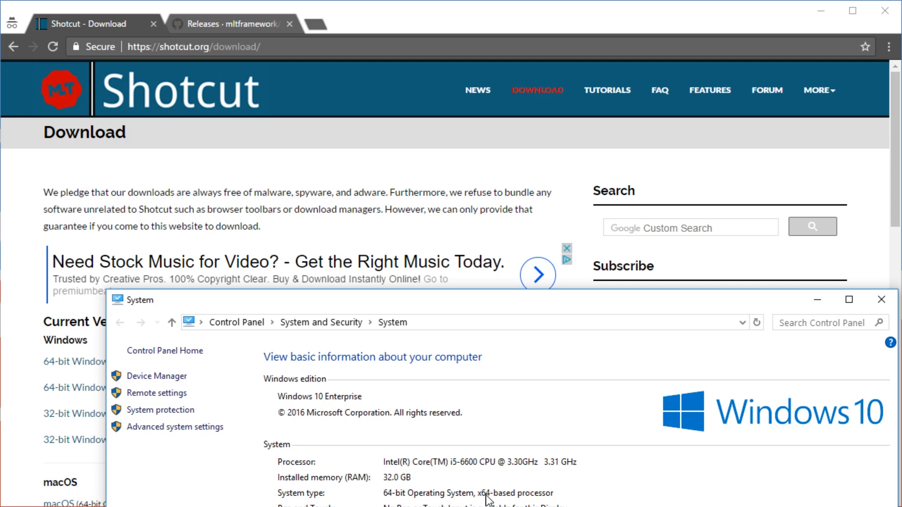
pyautogui.moveTo(506, 493)
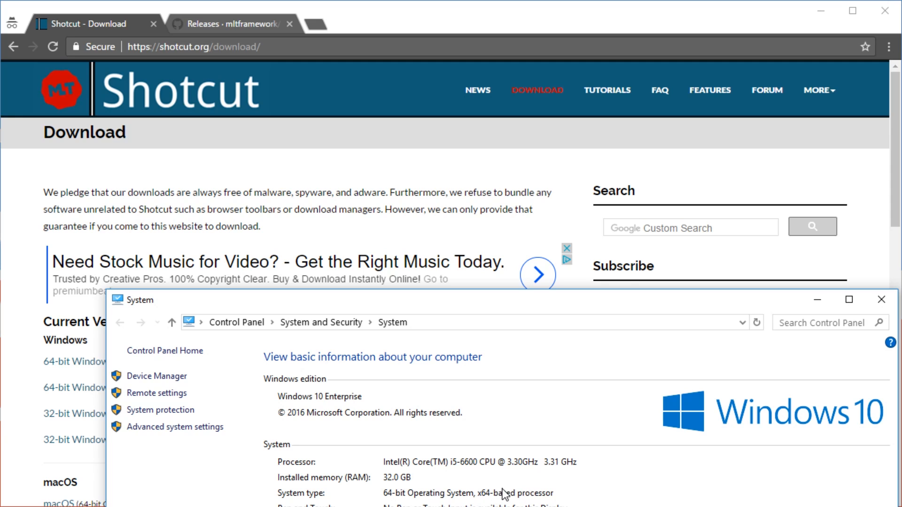
pyautogui.moveTo(393, 501)
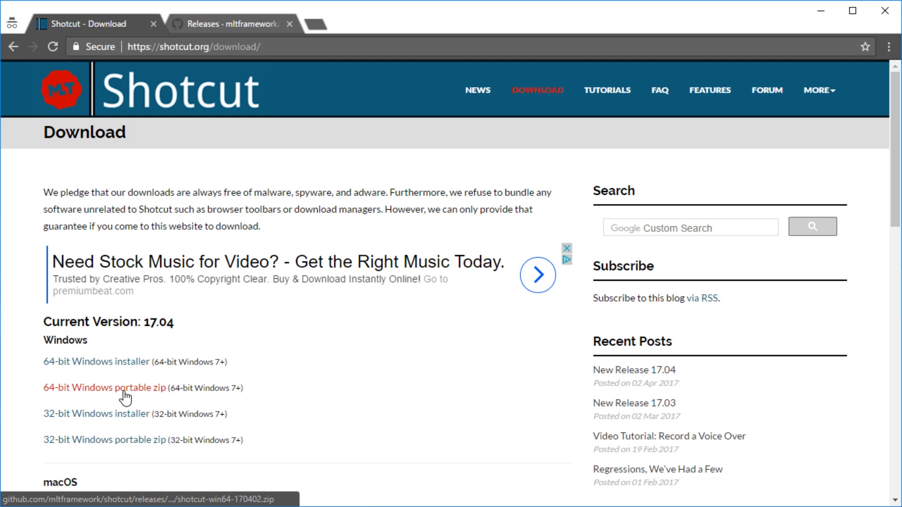
# Step: Start the 64-bit Windows portable zip download, which ends up cancelled, and switch to the GitHub releases page
pyautogui.click(104, 388)
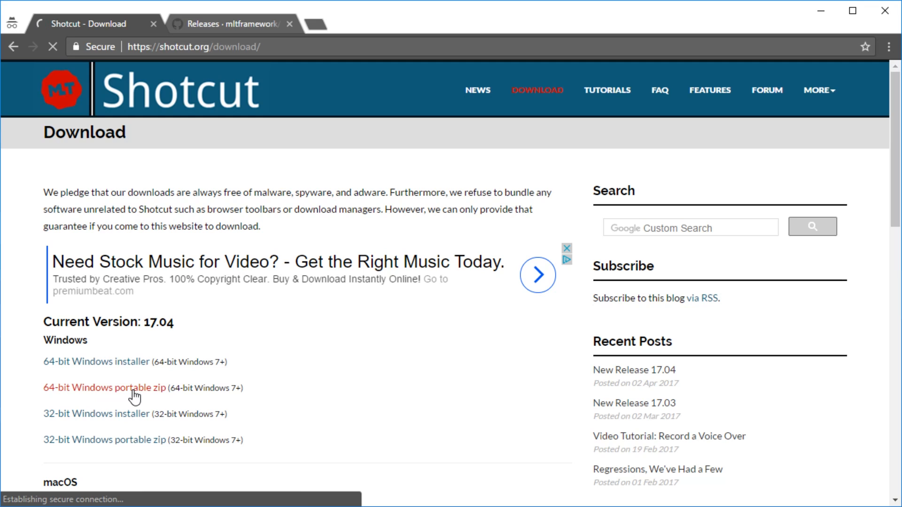
pyautogui.click(104, 386)
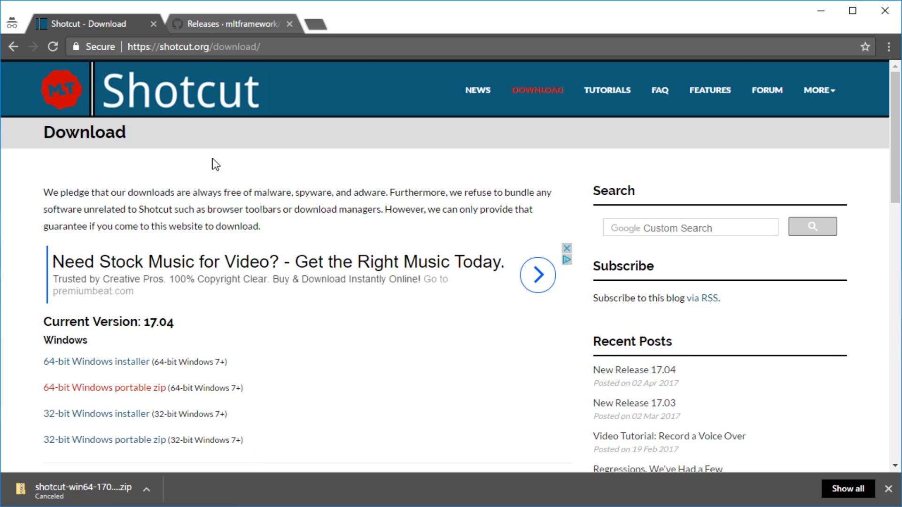
pyautogui.click(230, 23)
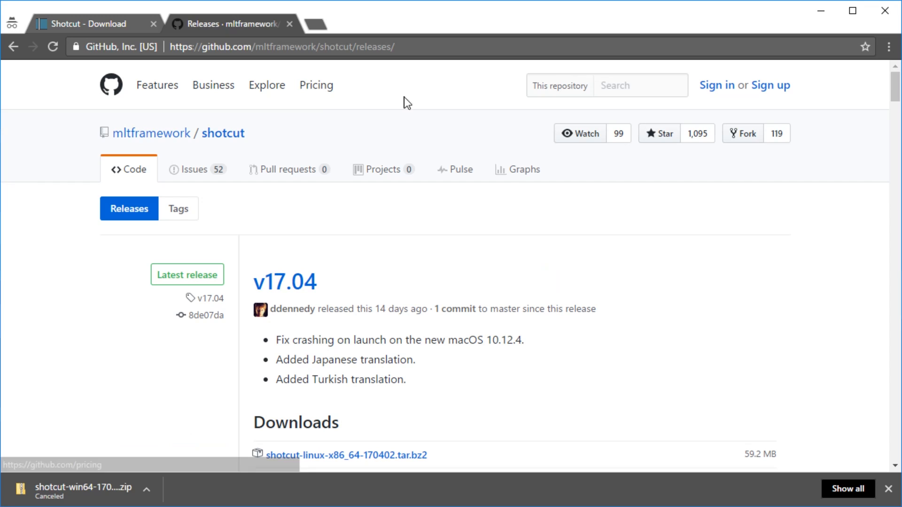
pyautogui.moveTo(365, 132)
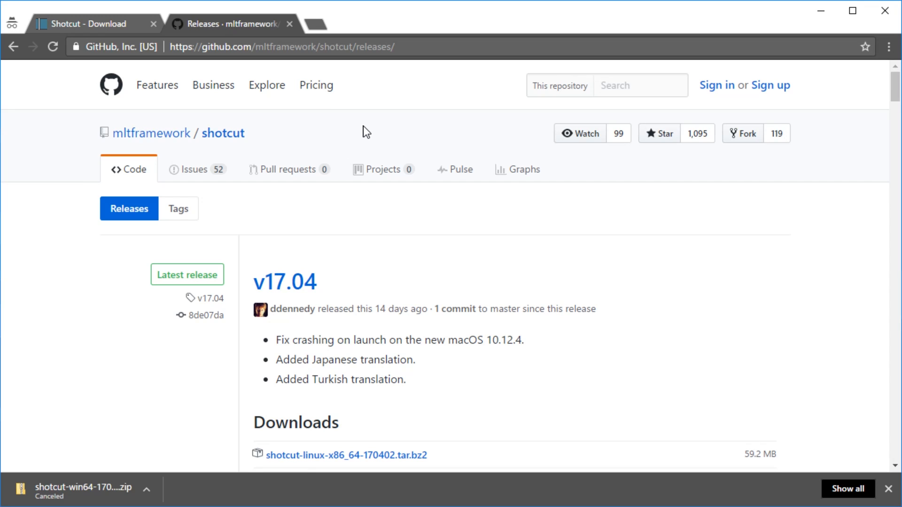
# Step: Bring the v17.04 release's Downloads list into view on github.com/mltframework/shotcut/releases
pyautogui.click(282, 47)
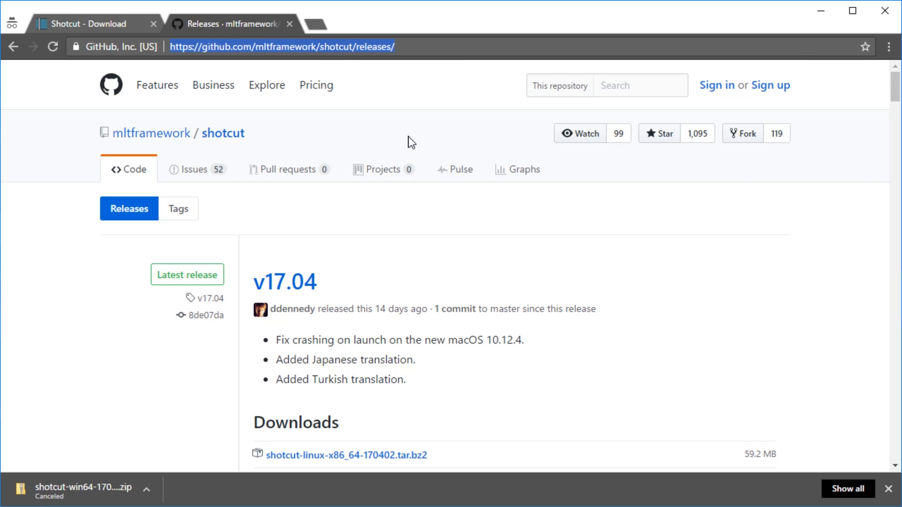
pyautogui.scroll(-3)
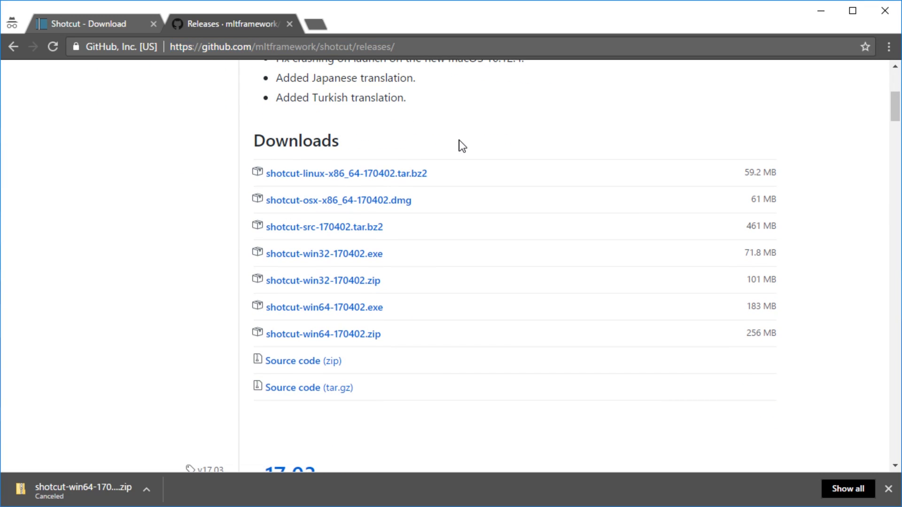
pyautogui.moveTo(418, 155)
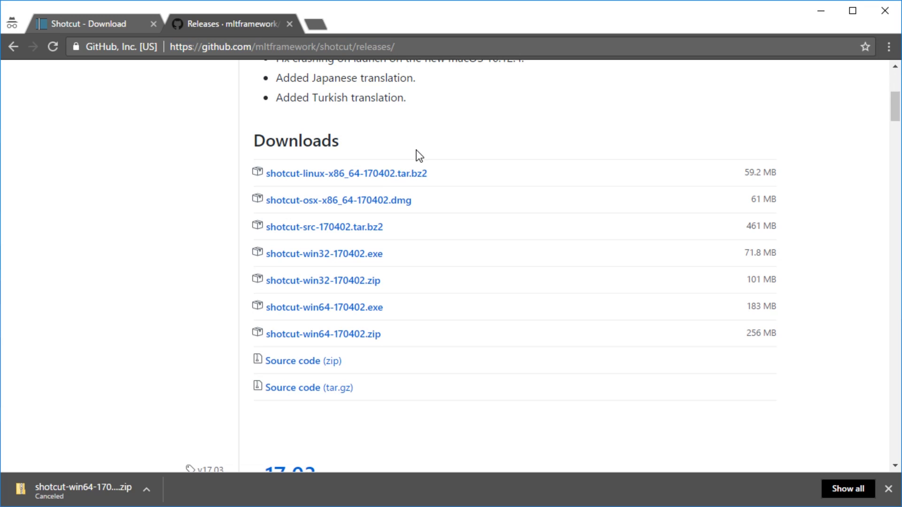
pyautogui.moveTo(422, 139)
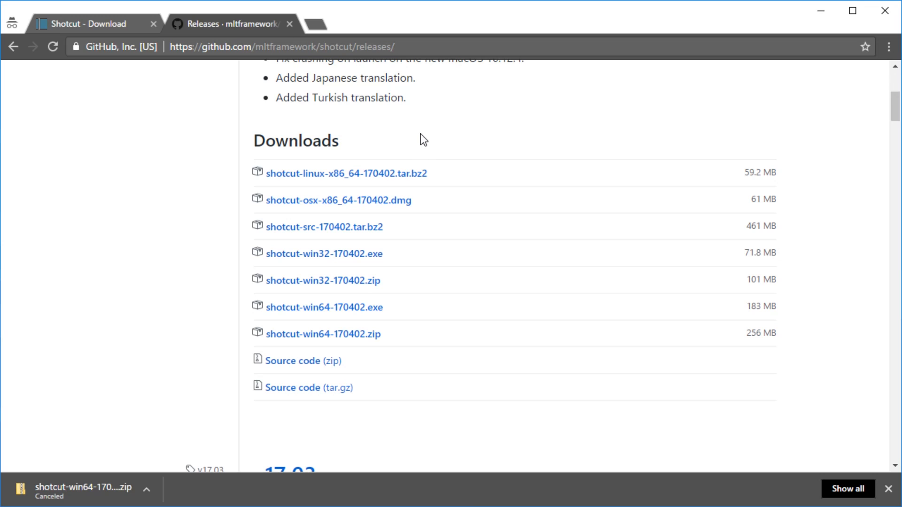
pyautogui.moveTo(417, 245)
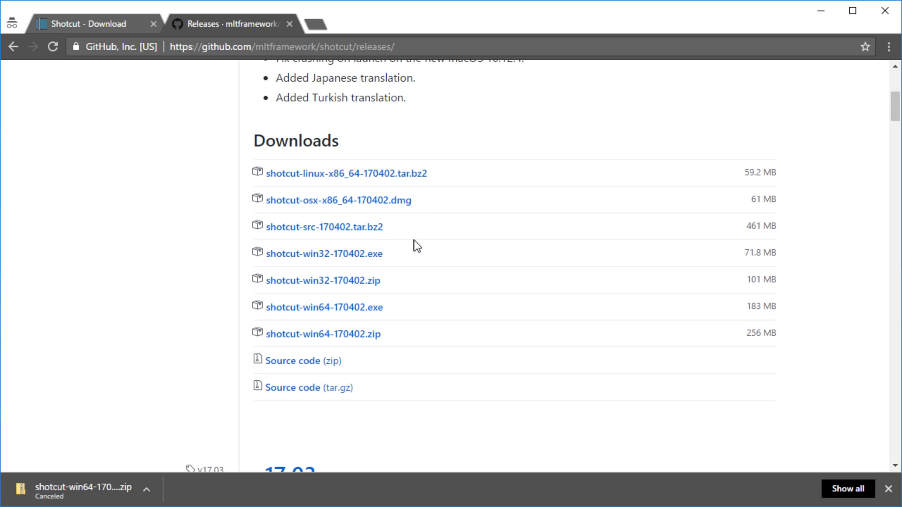
pyautogui.moveTo(359, 265)
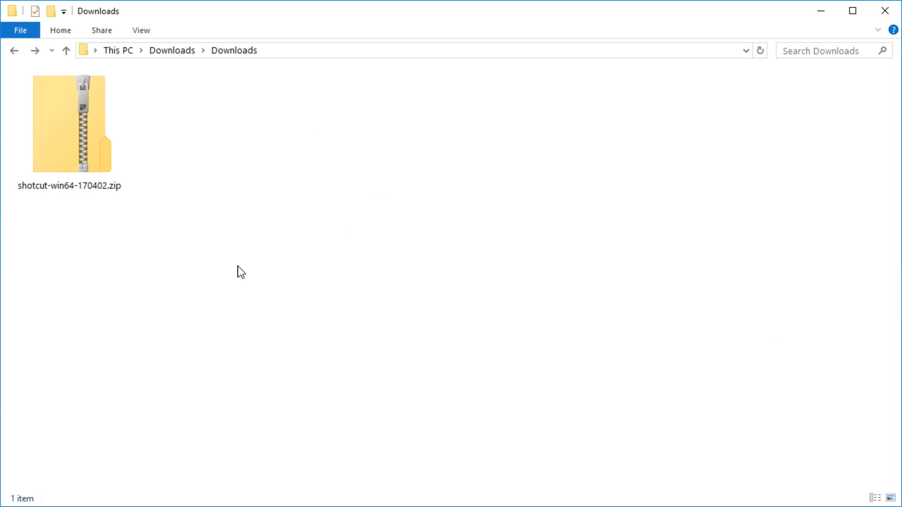
pyautogui.moveTo(240, 267)
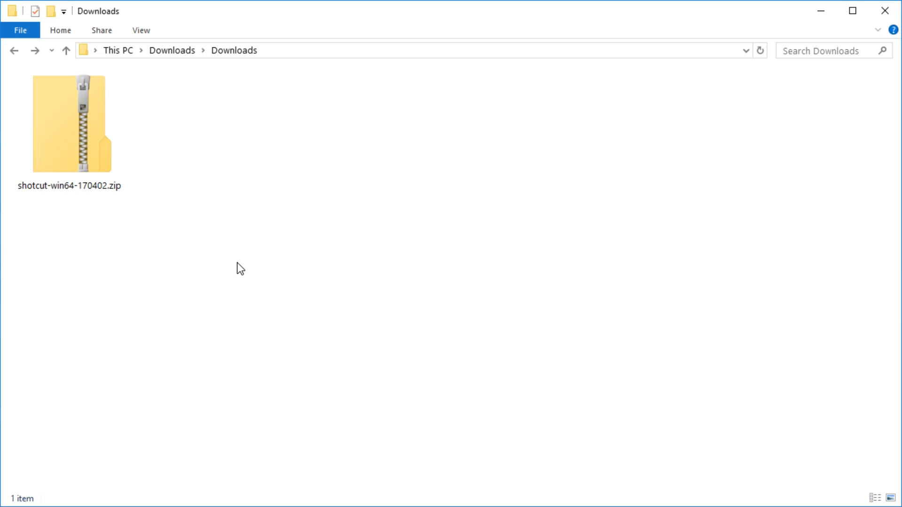
# Step: Extract shotcut-win64-170402.zip to the suggested default folder via Extract All
pyautogui.rightClick(69, 124)
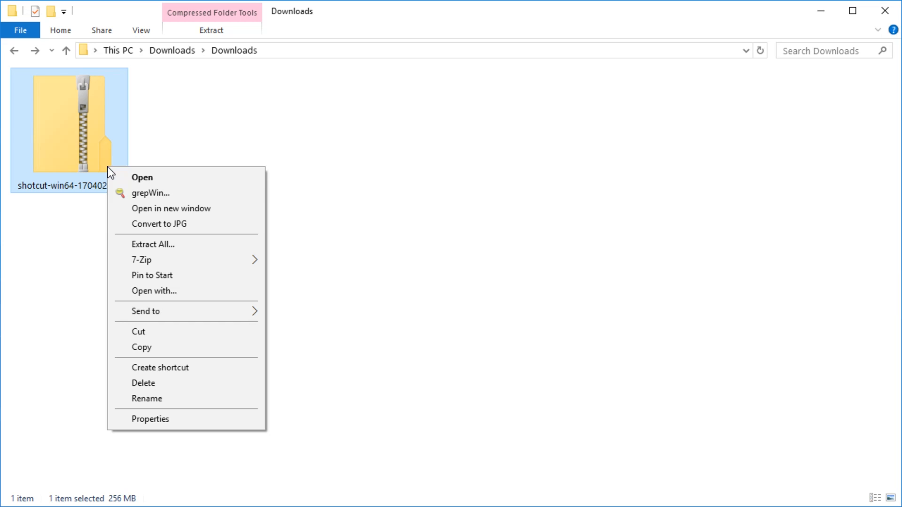
pyautogui.click(153, 244)
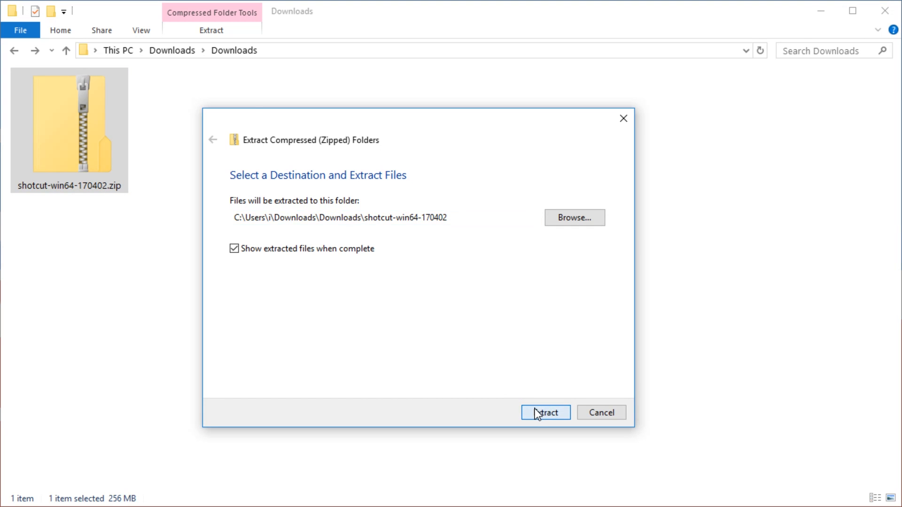
pyautogui.click(544, 412)
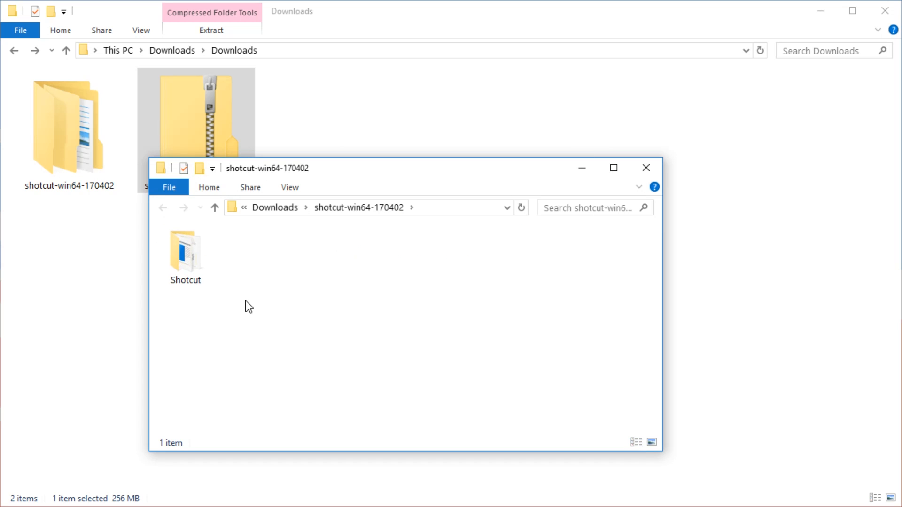
# Step: Launch shotcut.exe from the extracted Shotcut folder, choosing Run in the security warning
pyautogui.doubleClick(185, 248)
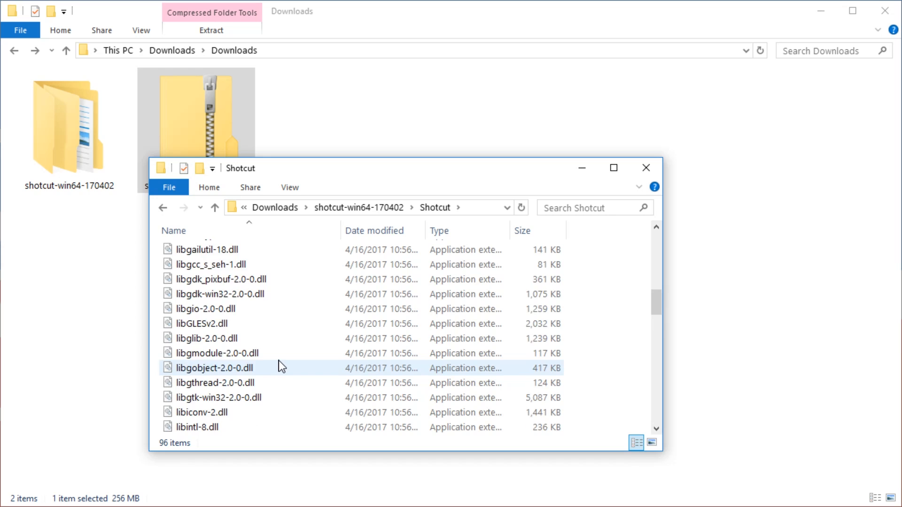
pyautogui.scroll(-3)
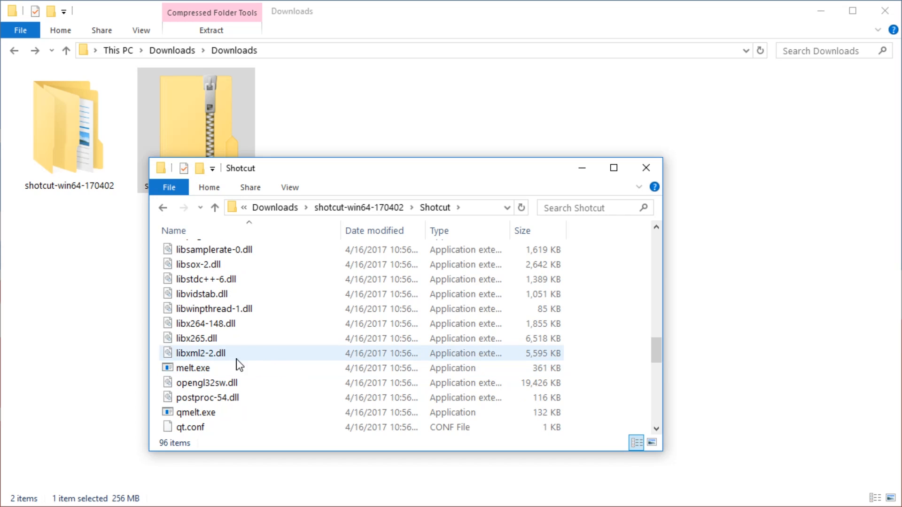
pyautogui.scroll(-3)
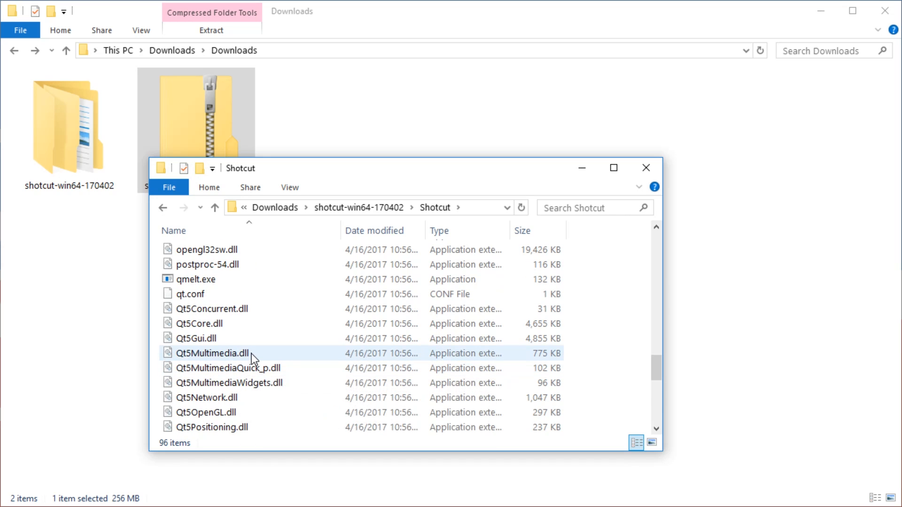
pyautogui.scroll(-3)
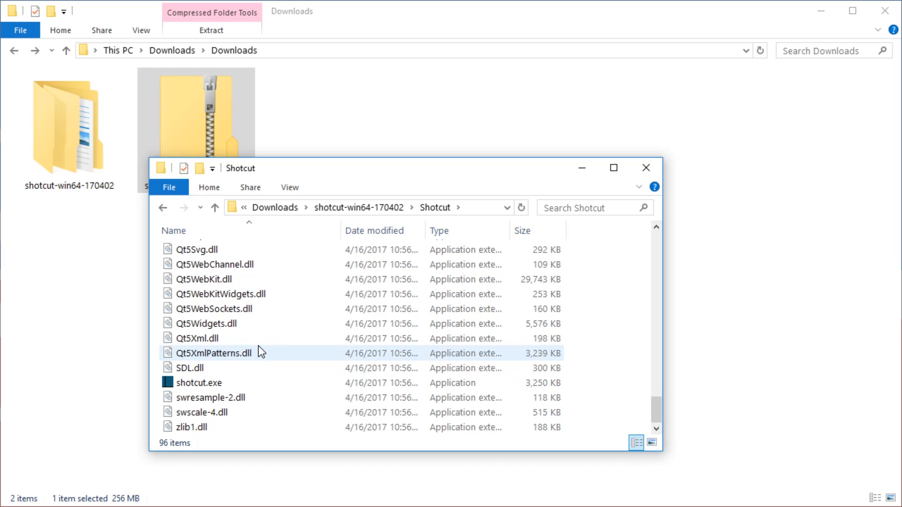
pyautogui.click(207, 323)
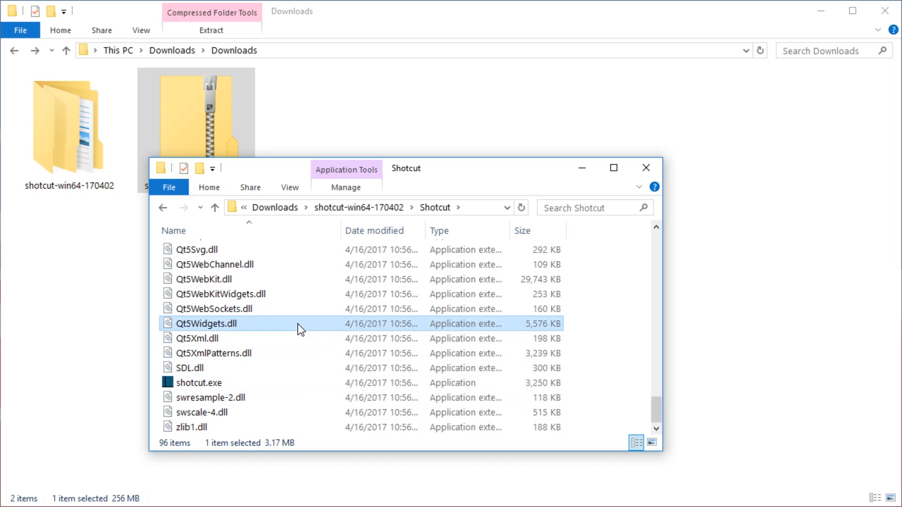
pyautogui.click(198, 382)
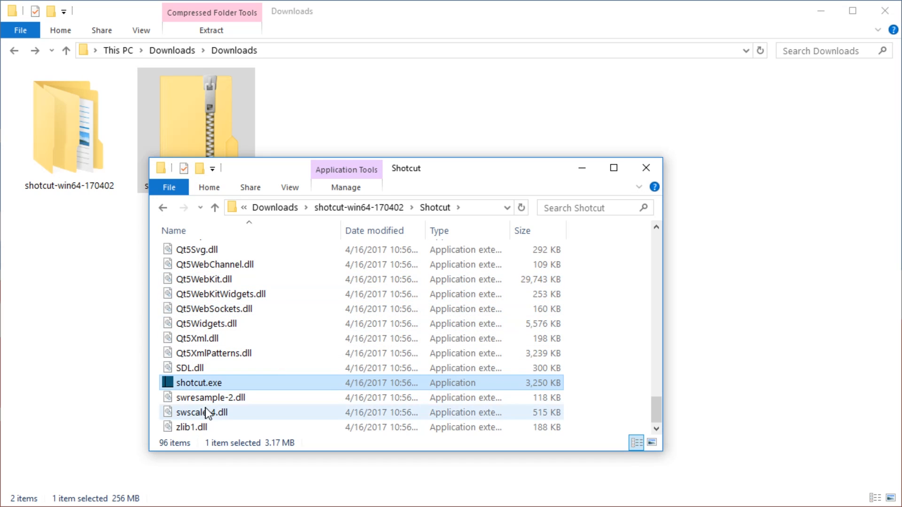
pyautogui.doubleClick(198, 382)
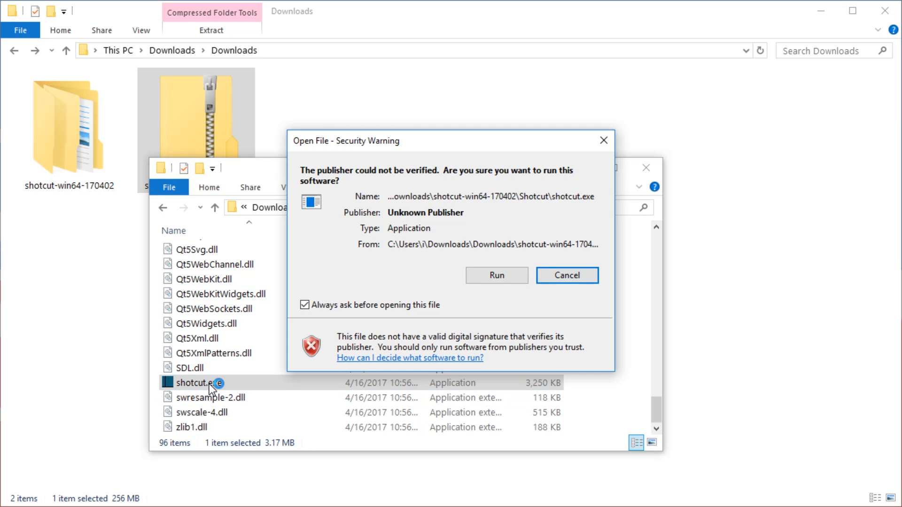
pyautogui.click(565, 275)
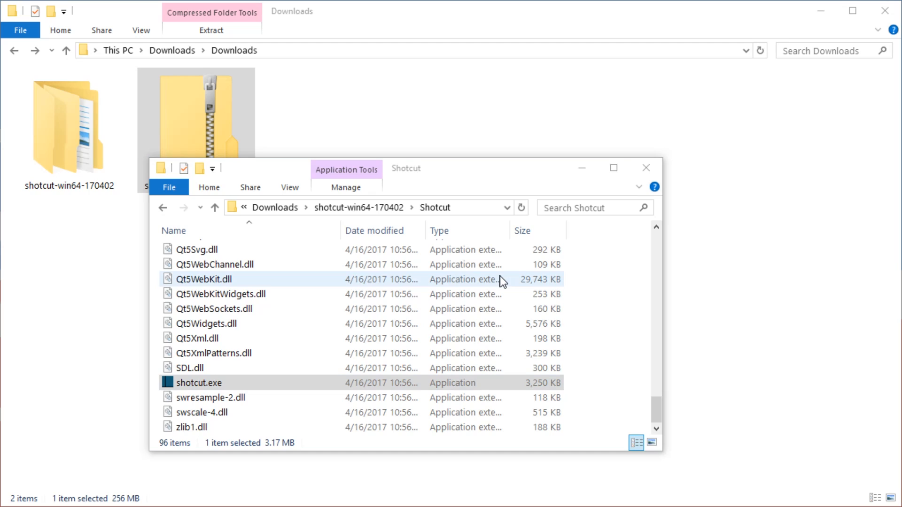
pyautogui.doubleClick(198, 382)
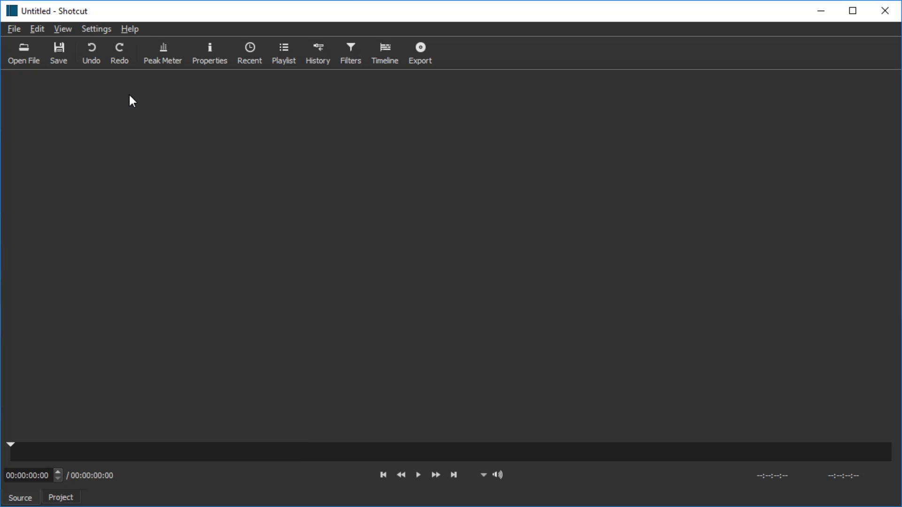
pyautogui.moveTo(97, 30)
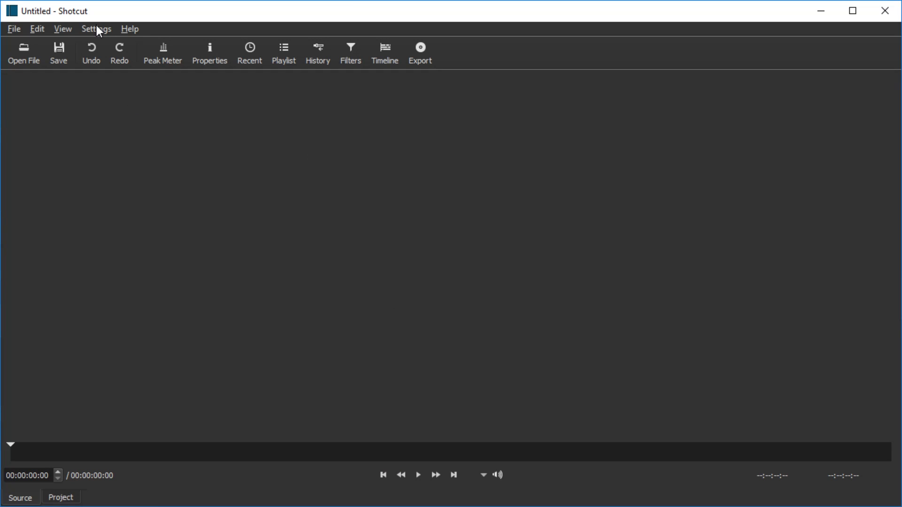
# Step: Enable the Timeline panel from the View menu
pyautogui.click(62, 29)
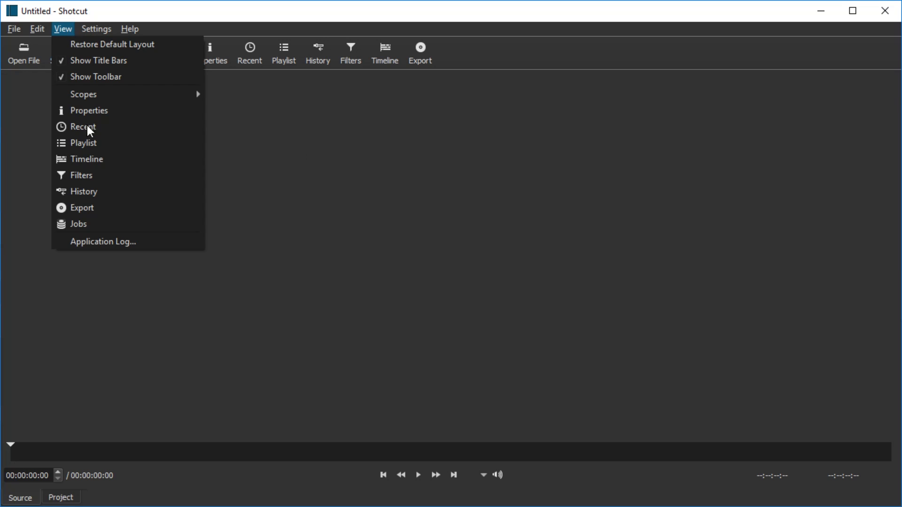
pyautogui.moveTo(98, 160)
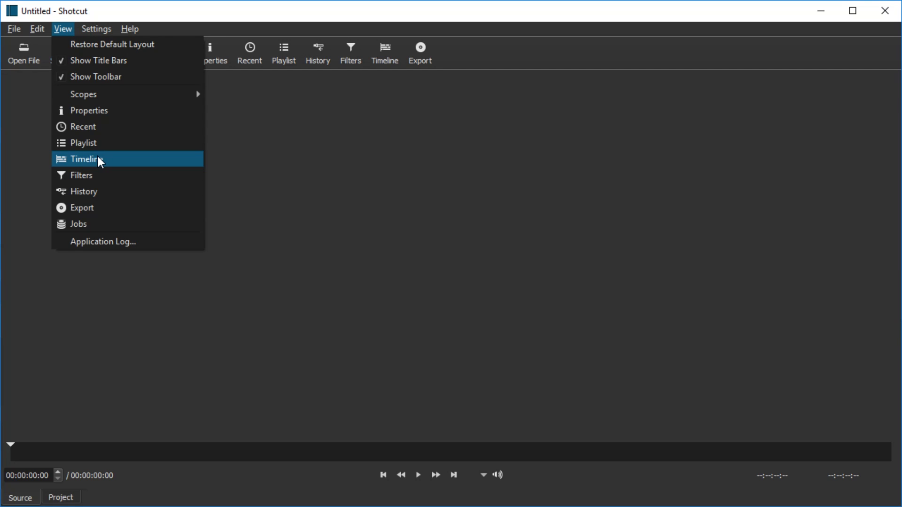
pyautogui.click(87, 159)
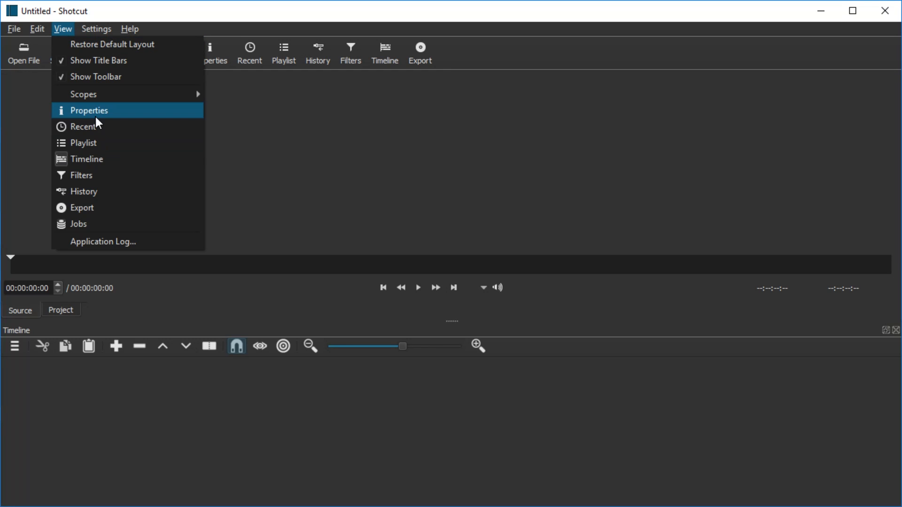